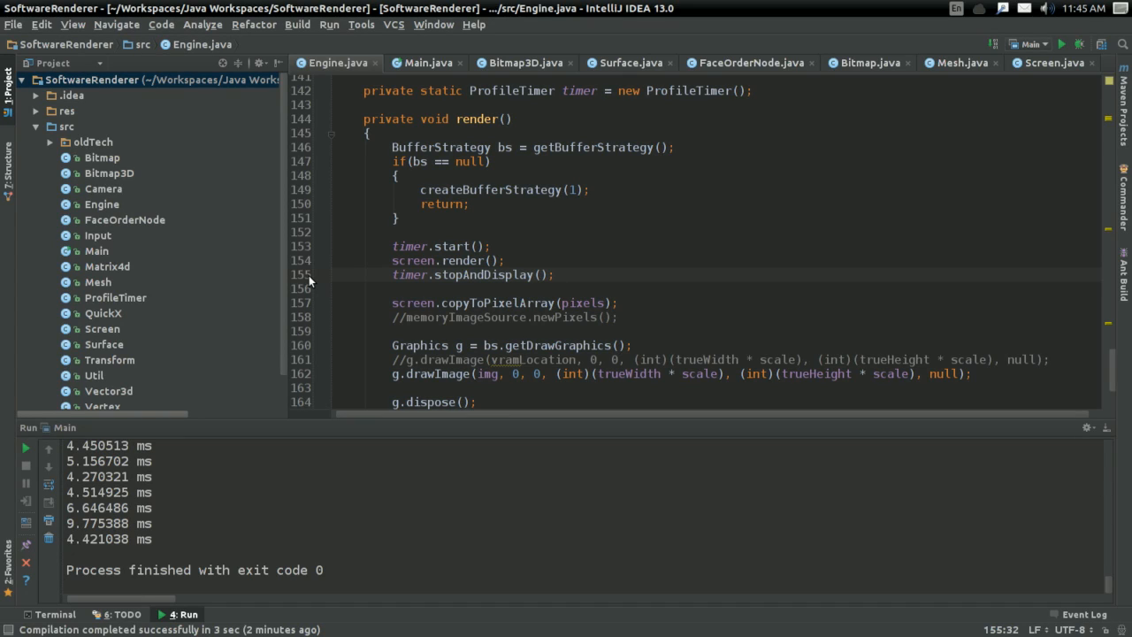
pyautogui.moveTo(478, 295)
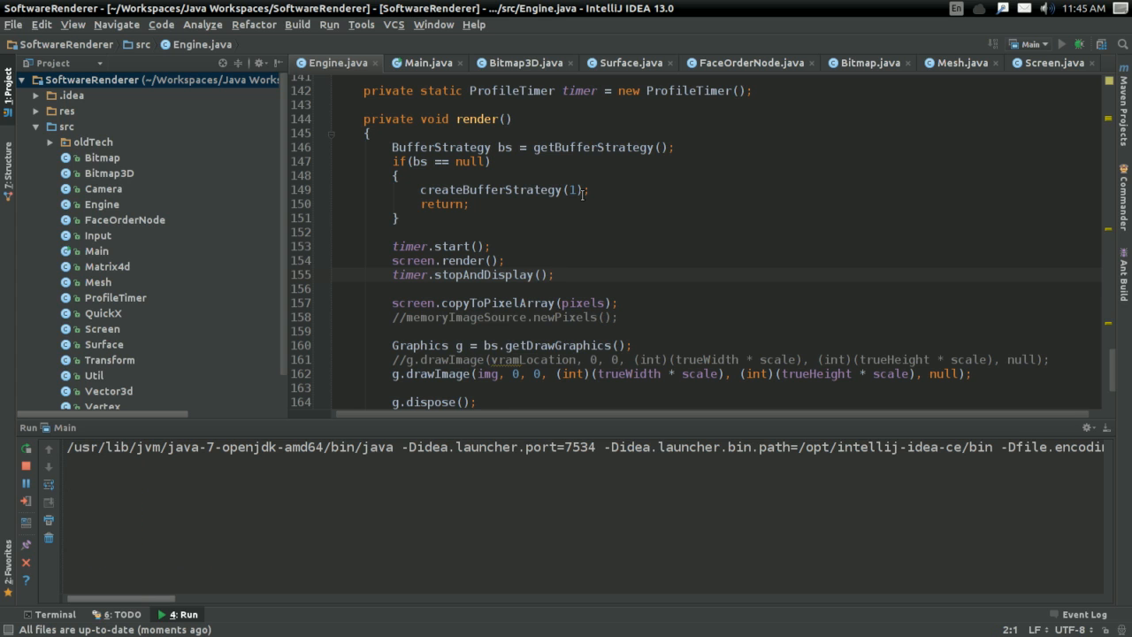
# Relaunch Main to reopen the Software Rendering window with textured brick cubes
pyautogui.click(1061, 43)
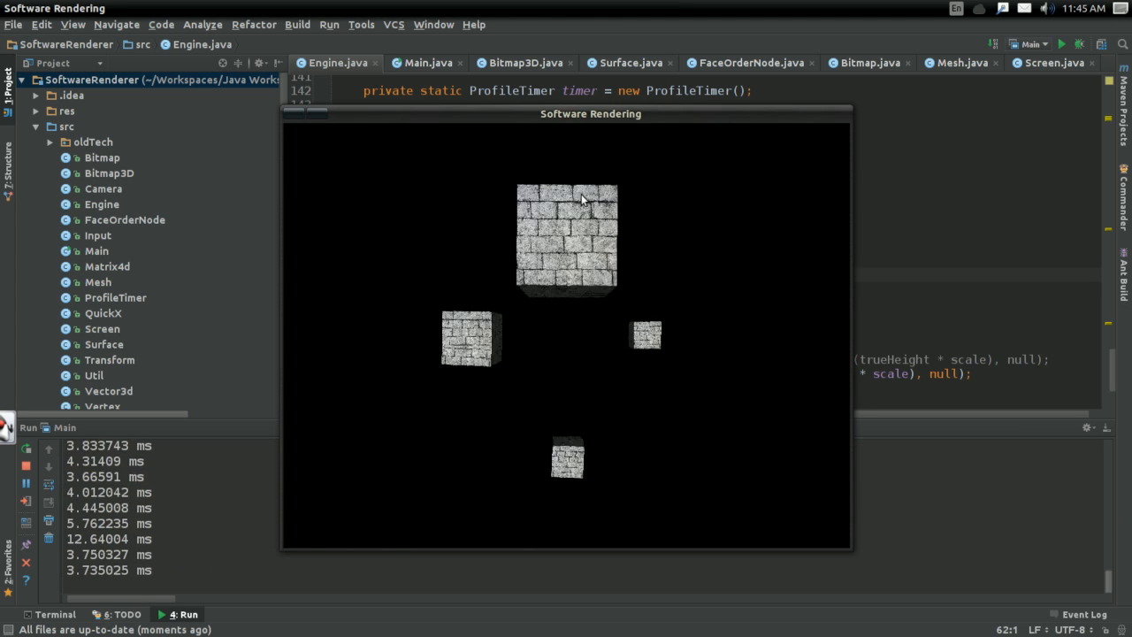